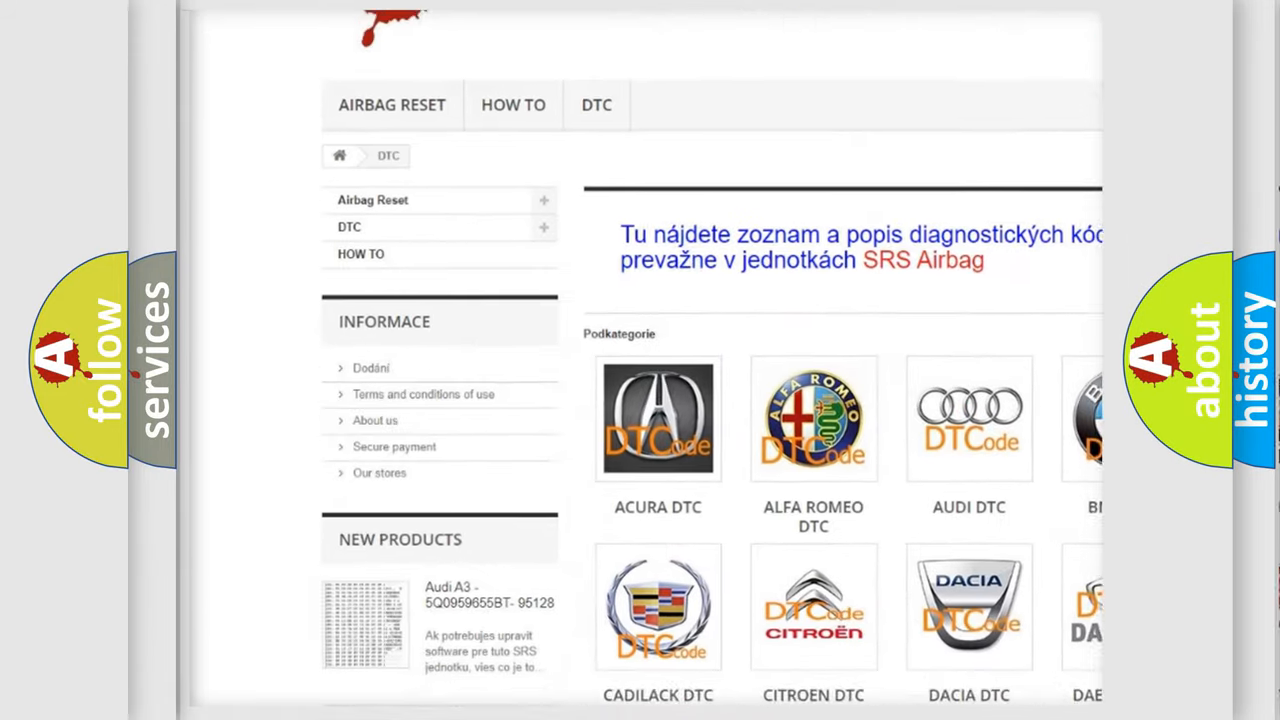
{"action": "scroll", "scroll_direction": "down", "scroll_amount": 3}
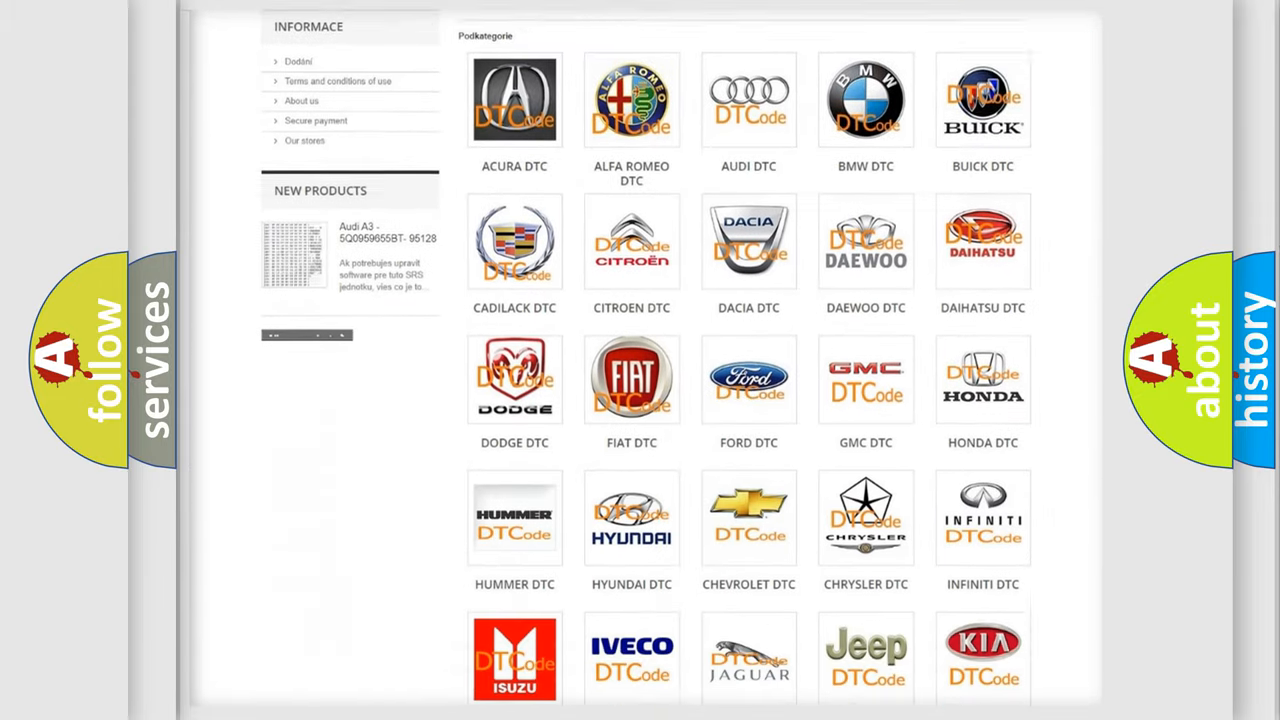
{"action": "scroll", "scroll_direction": "down", "scroll_amount": 3}
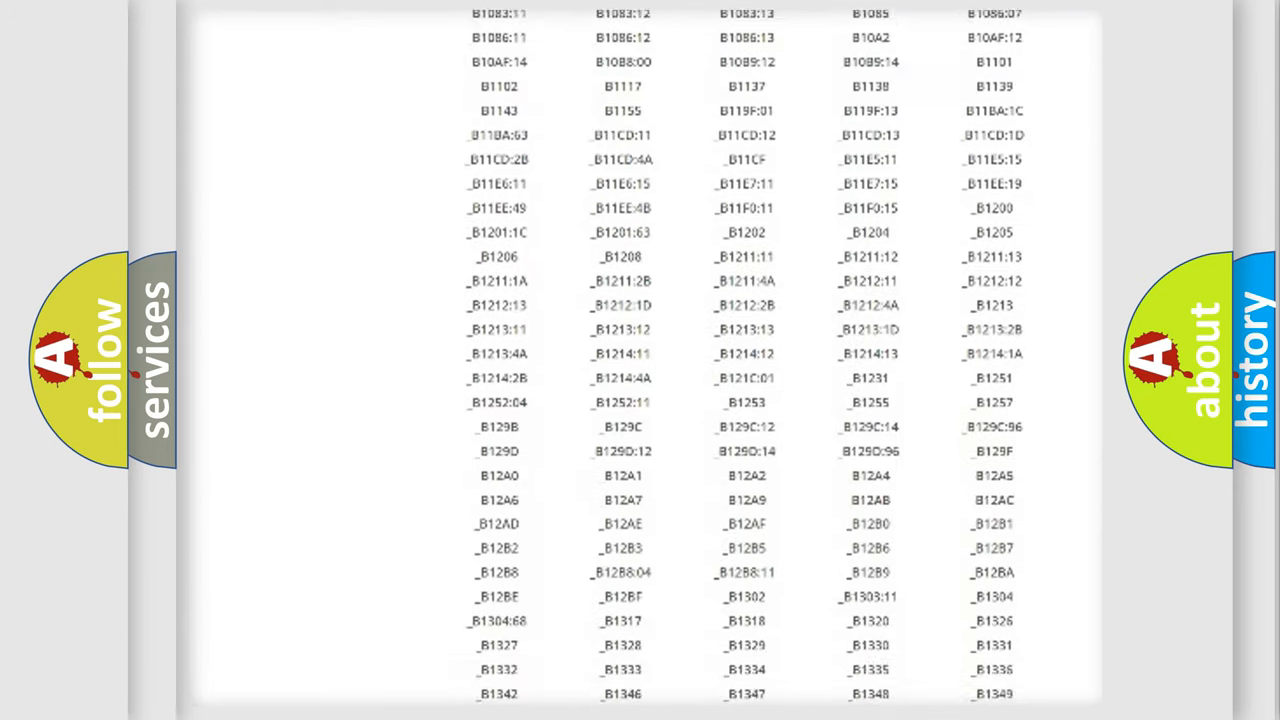
{"action": "scroll", "scroll_direction": "down", "scroll_amount": 3}
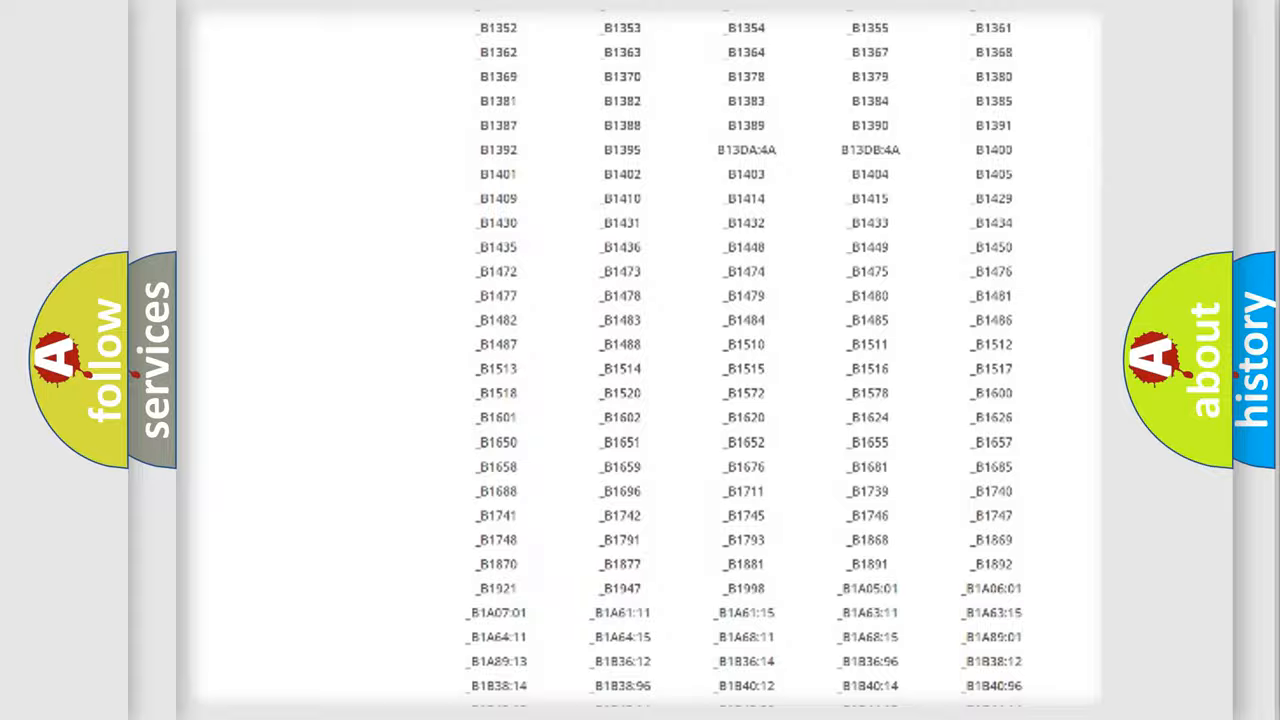